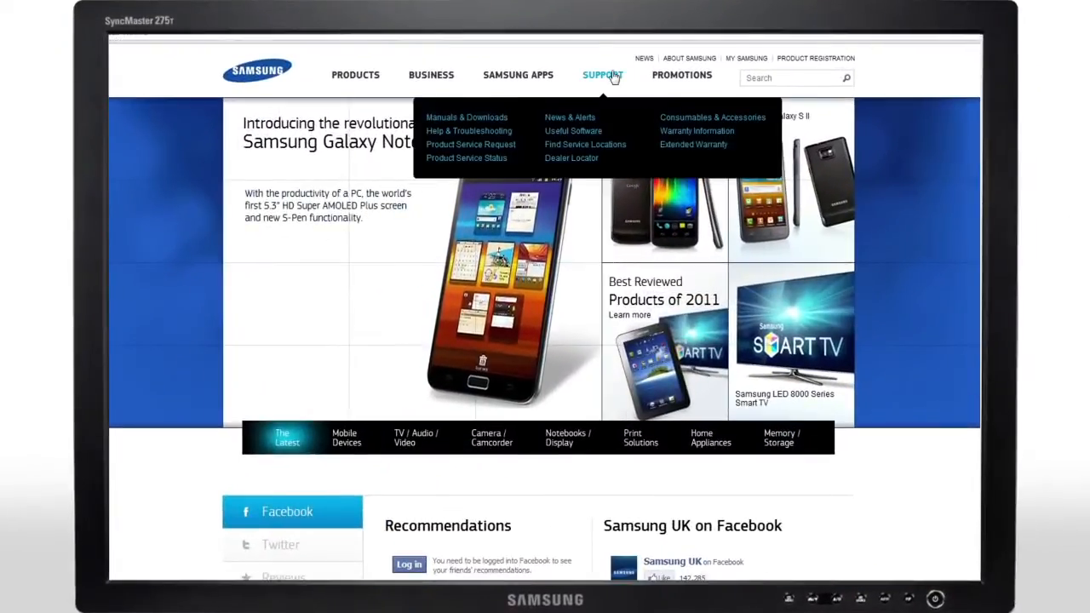
mouse_move(574, 130)
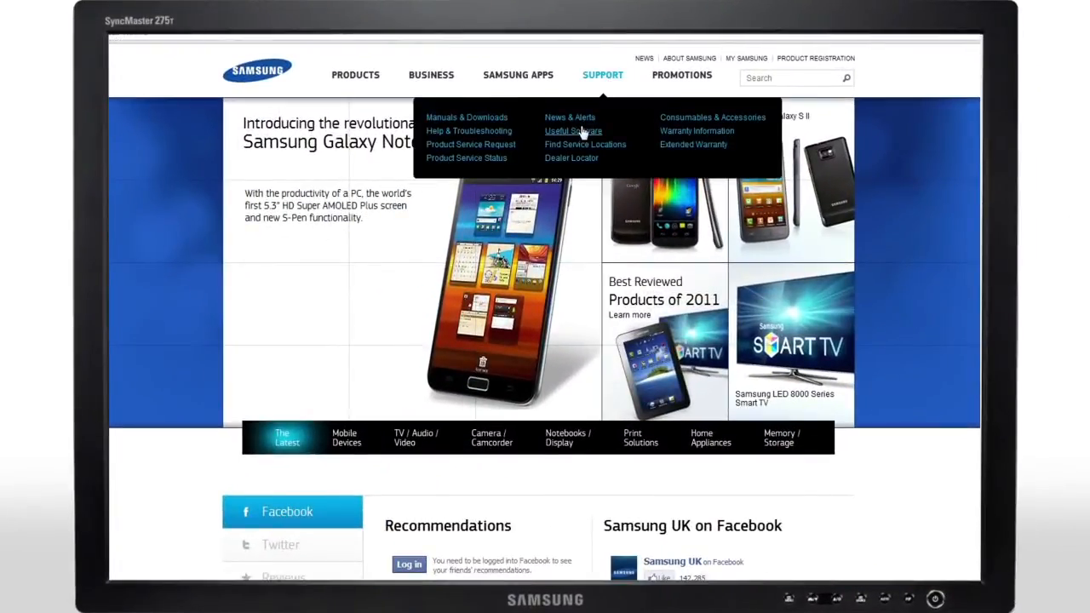
Step: Go to the Useful Software downloads page from the Samsung website's SUPPORT menu
left_click(573, 131)
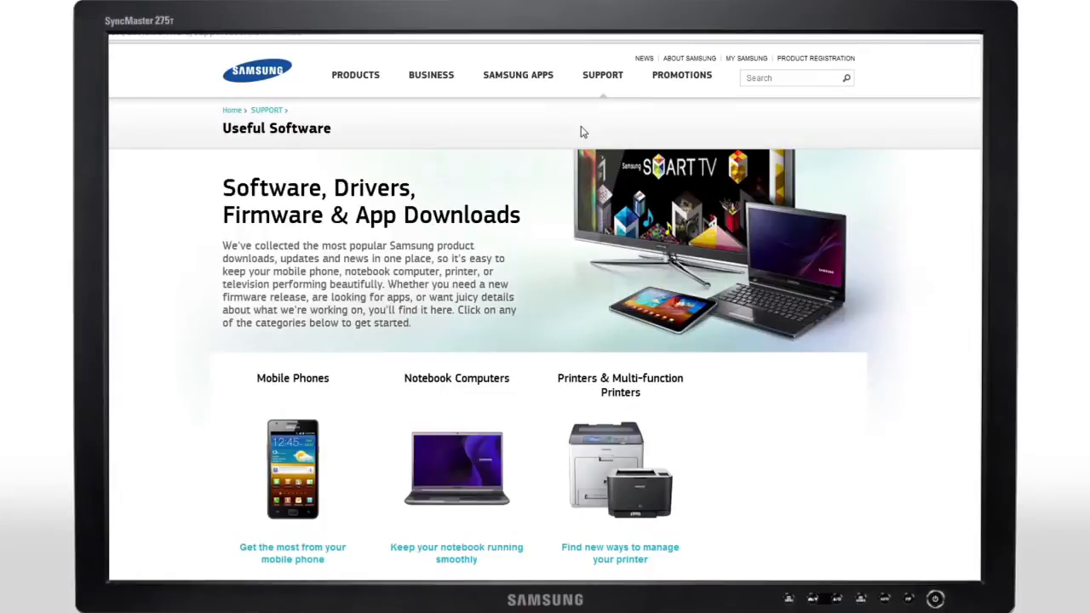
mouse_move(307, 500)
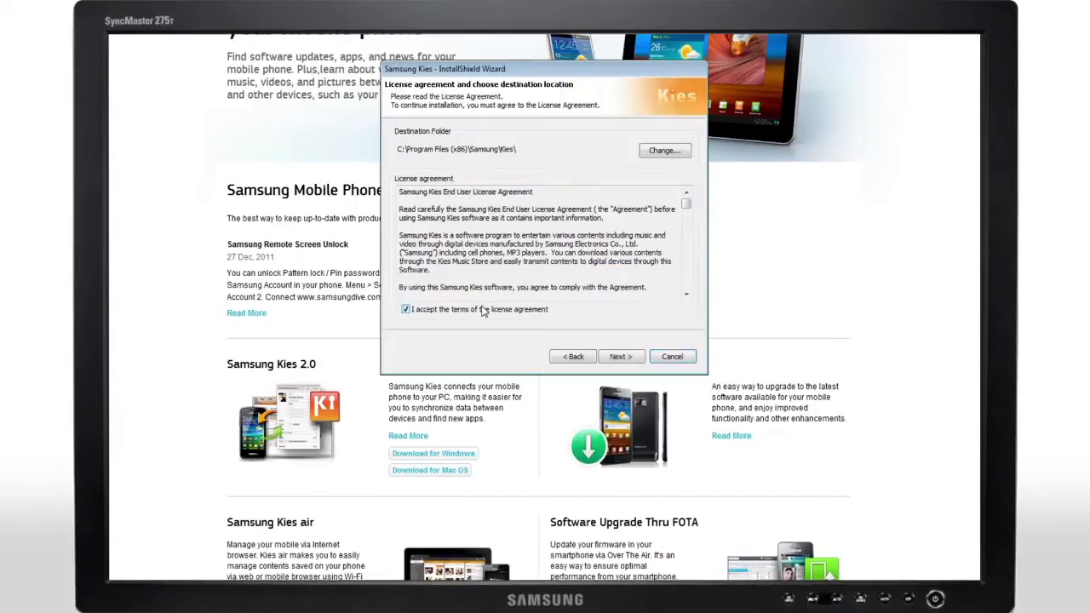
Step: Accept the Kies license agreement and run the installer through to Installation Complete
left_click(620, 356)
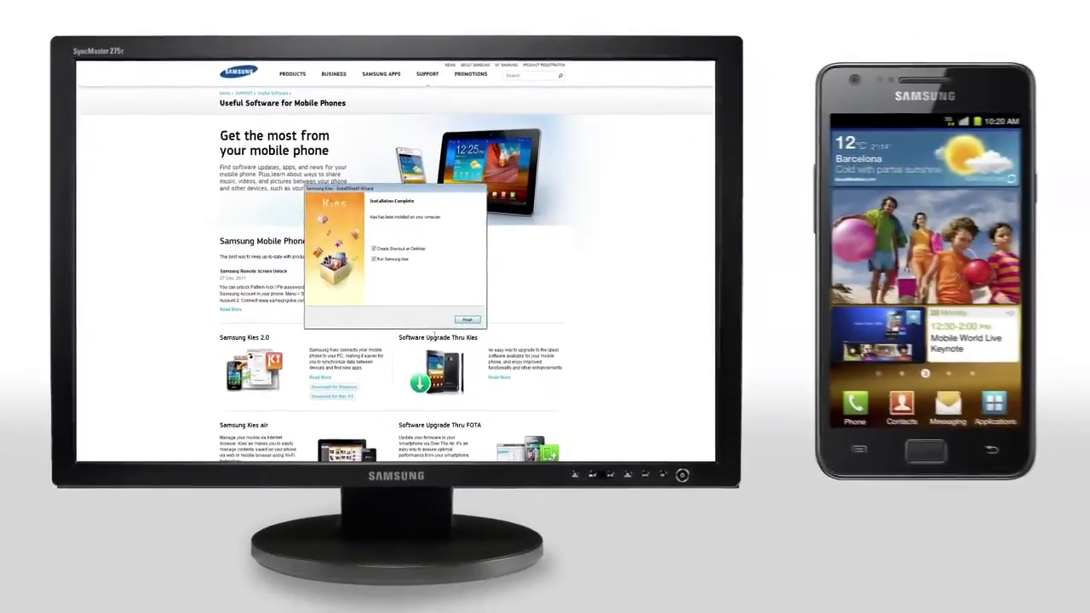
left_click(466, 320)
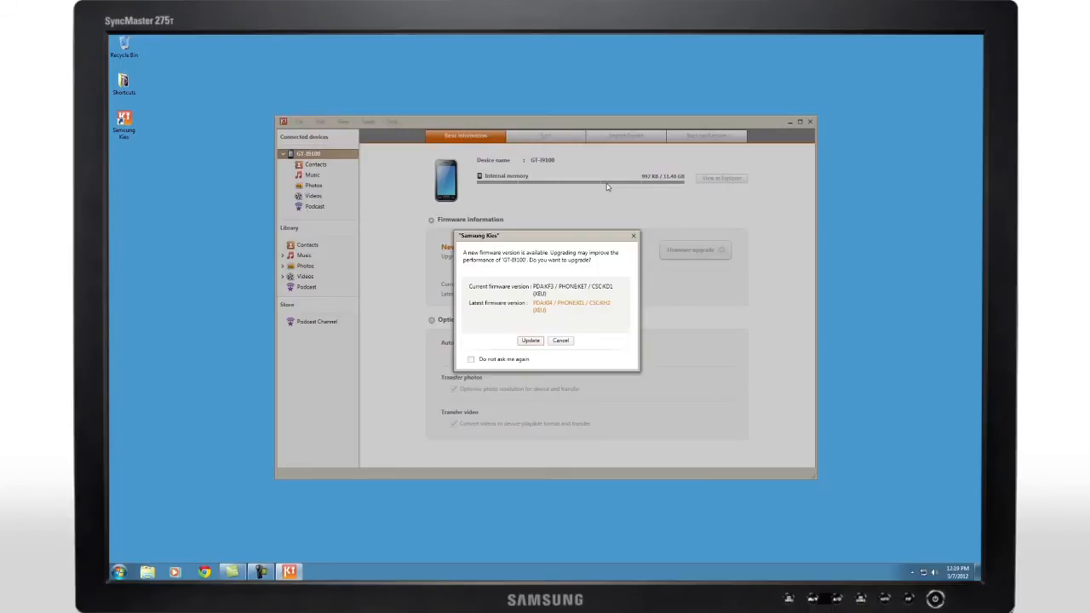
mouse_move(584, 260)
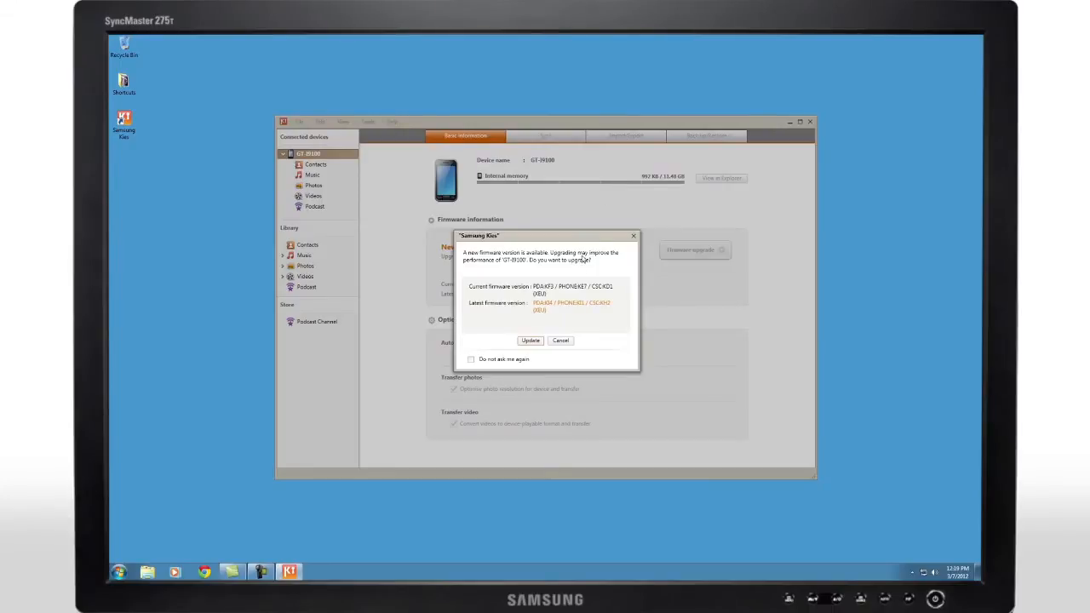
Step: Postpone the firmware prompt, back up all selected items, and close the completion summary
left_click(560, 340)
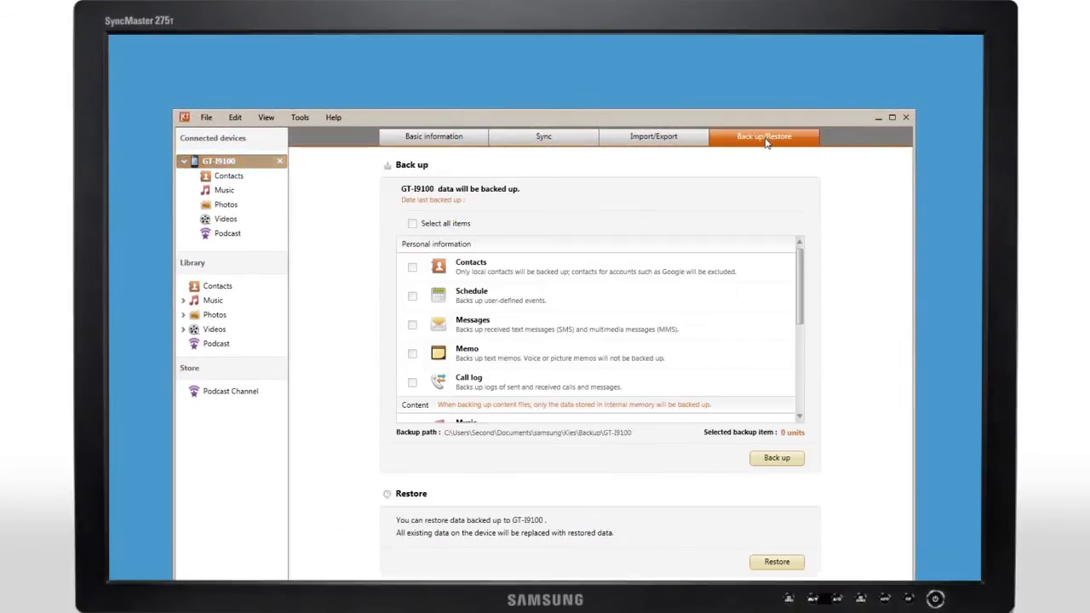
mouse_move(418, 225)
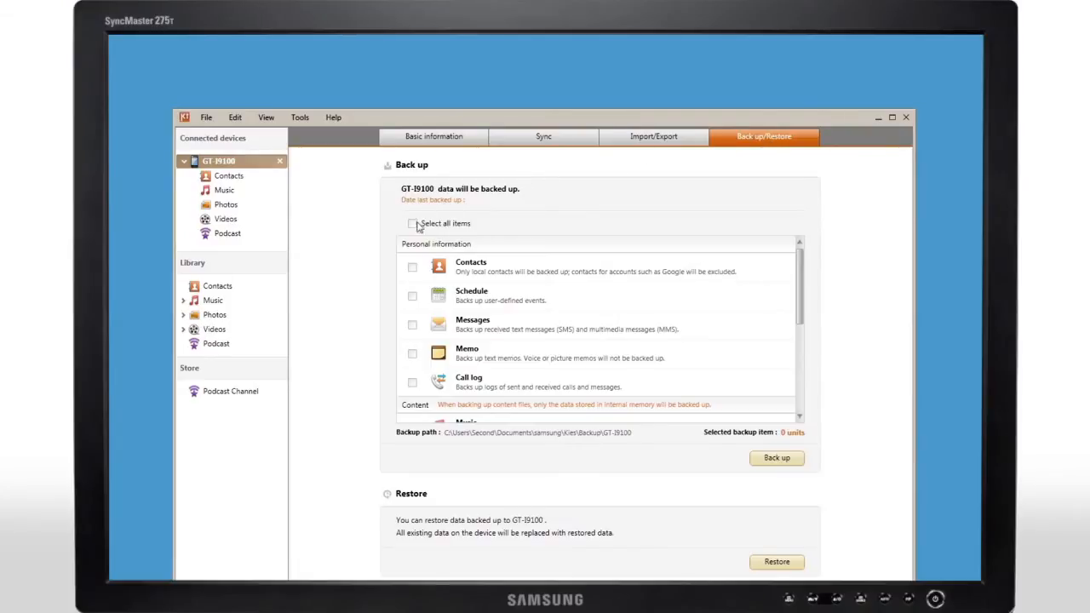
left_click(413, 223)
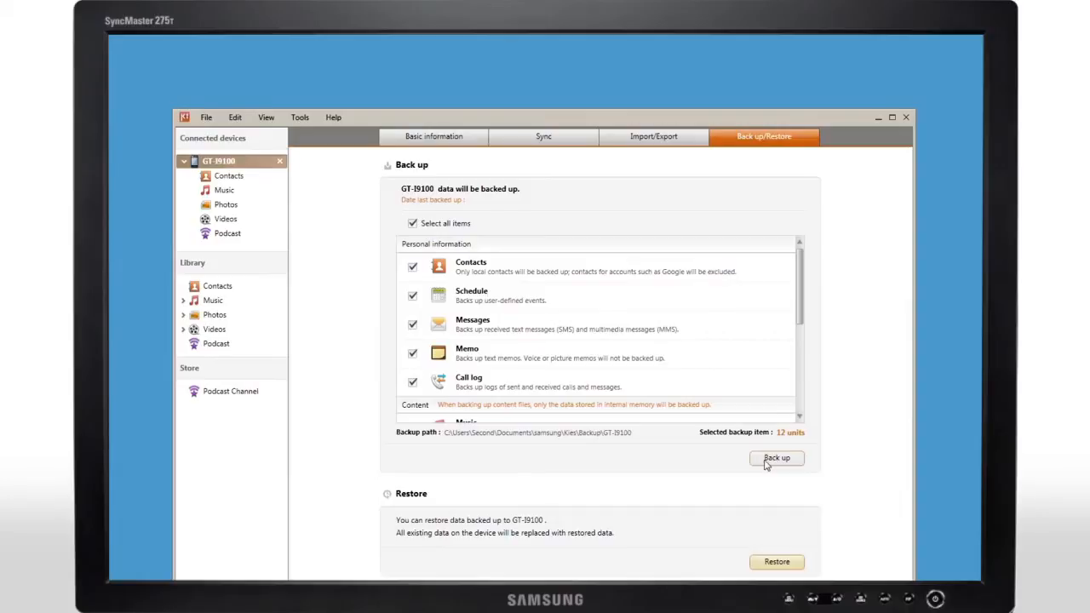
left_click(775, 458)
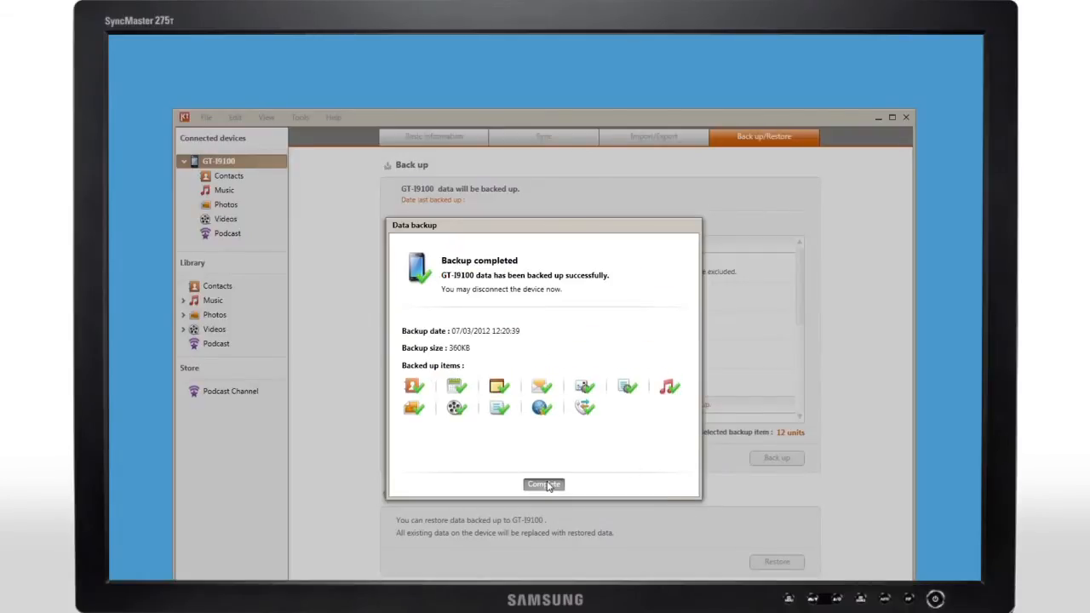
left_click(544, 484)
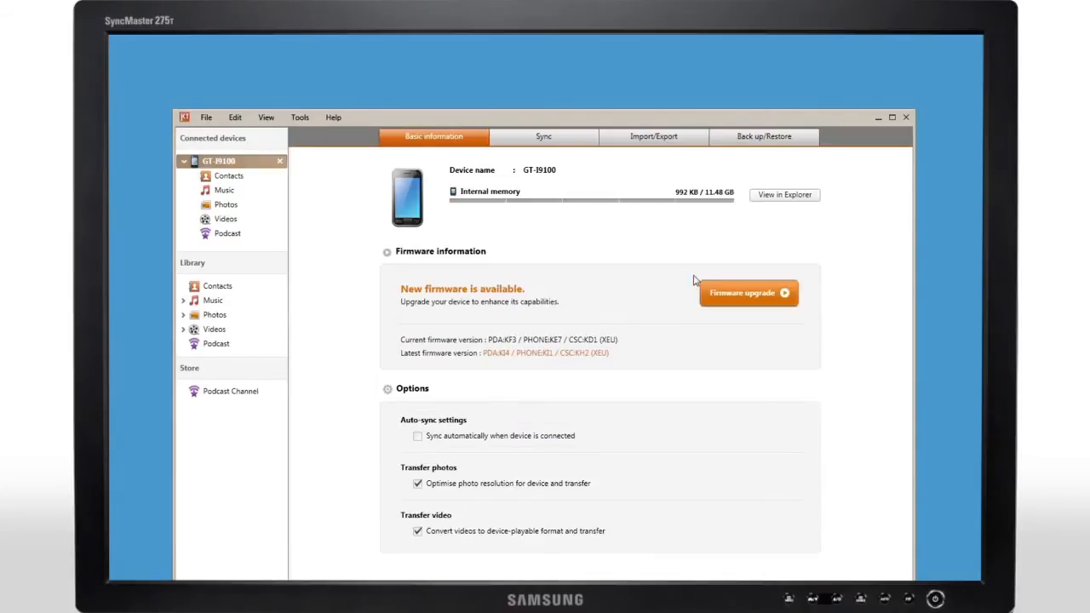
Step: Start the firmware upgrade after acknowledging the cautions, then open Market on the phone
left_click(748, 292)
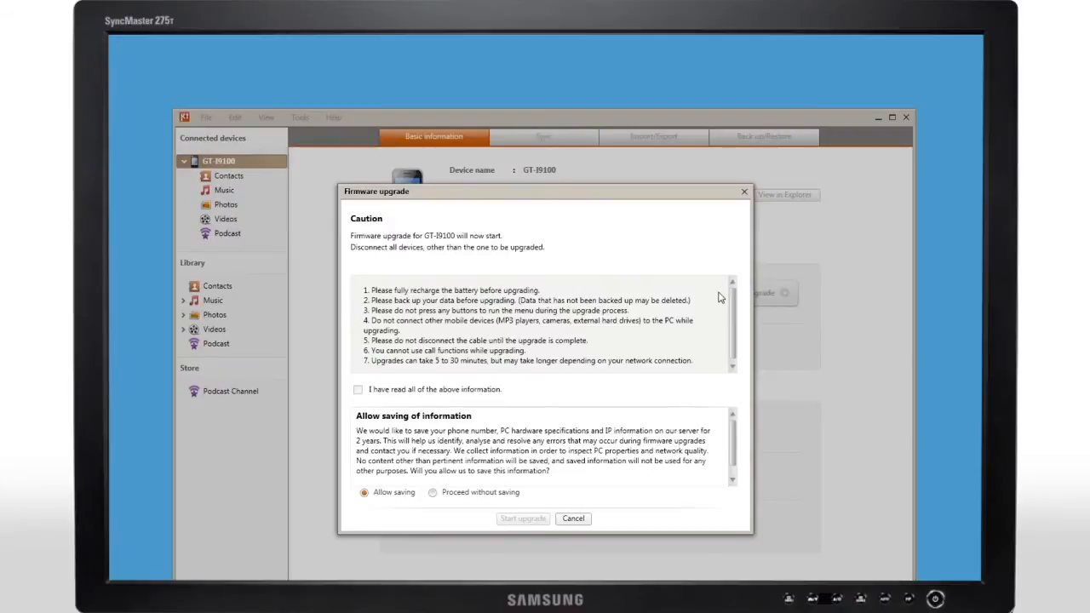
left_click(358, 389)
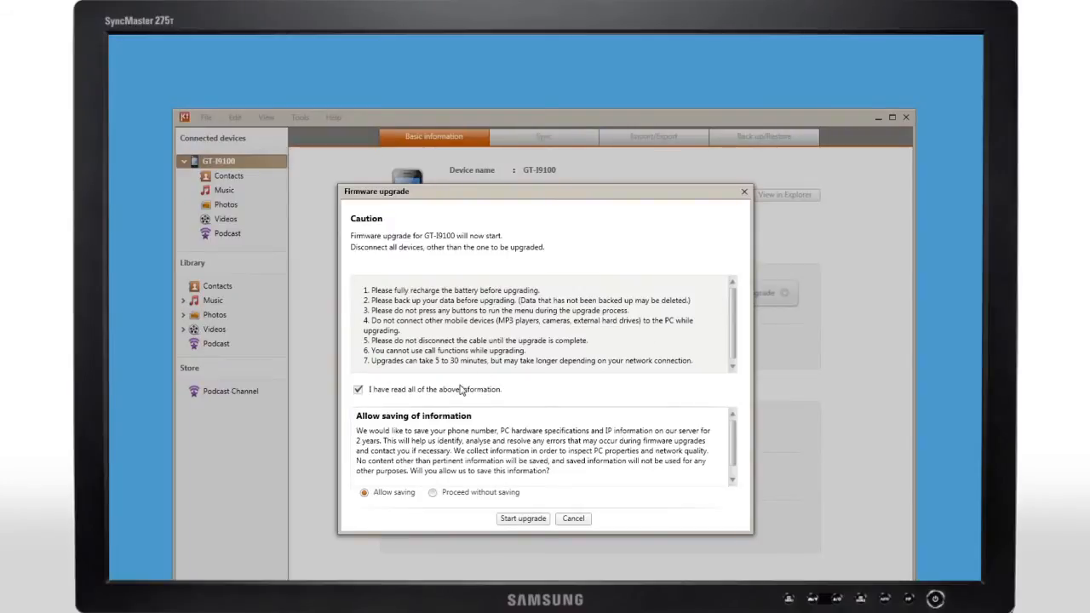
left_click(573, 518)
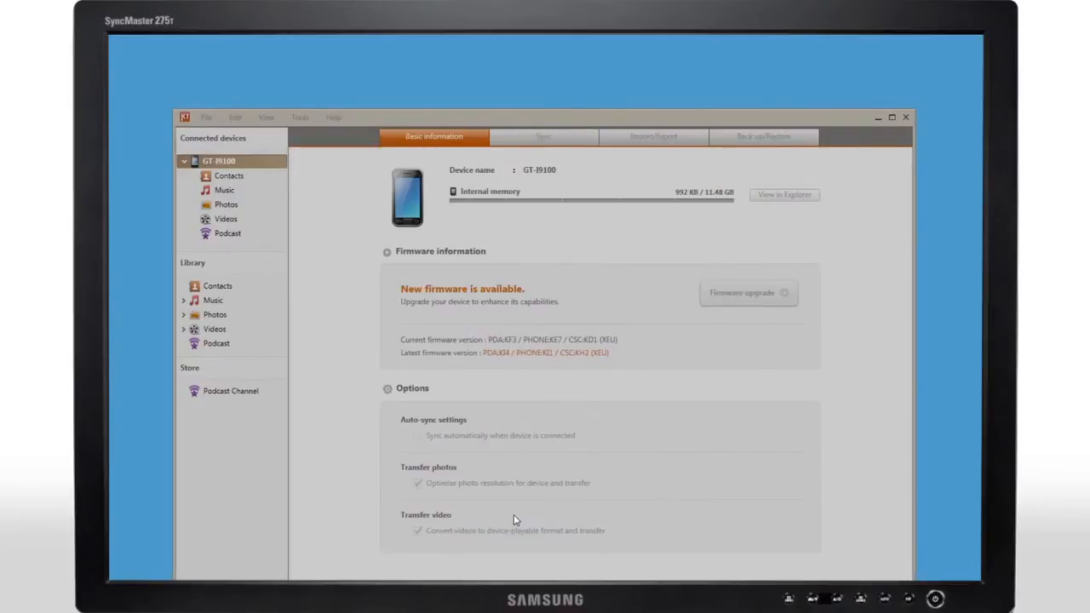
left_click(748, 292)
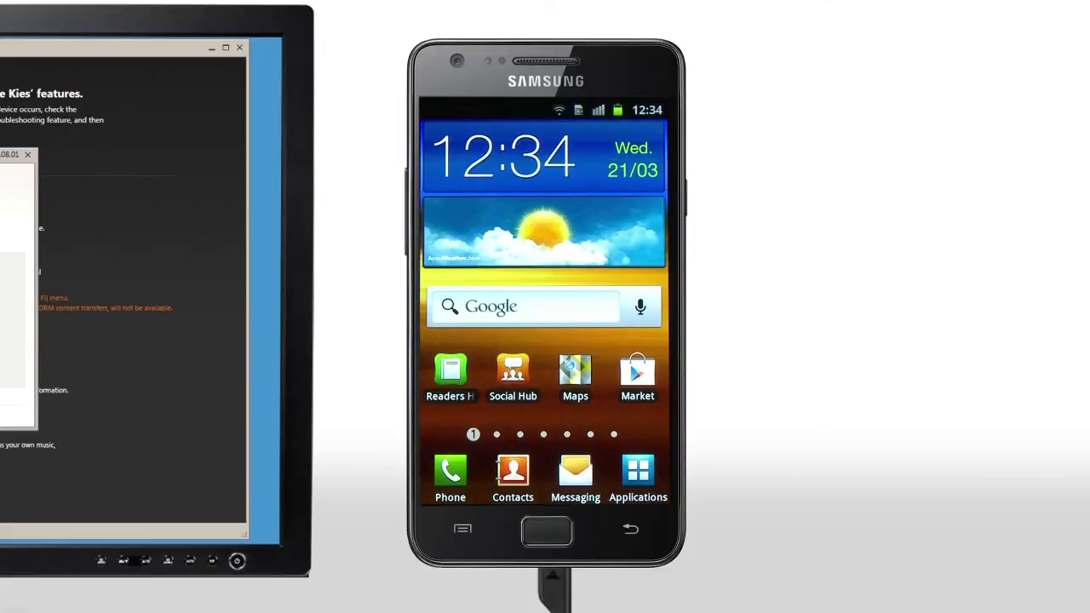
left_click(637, 370)
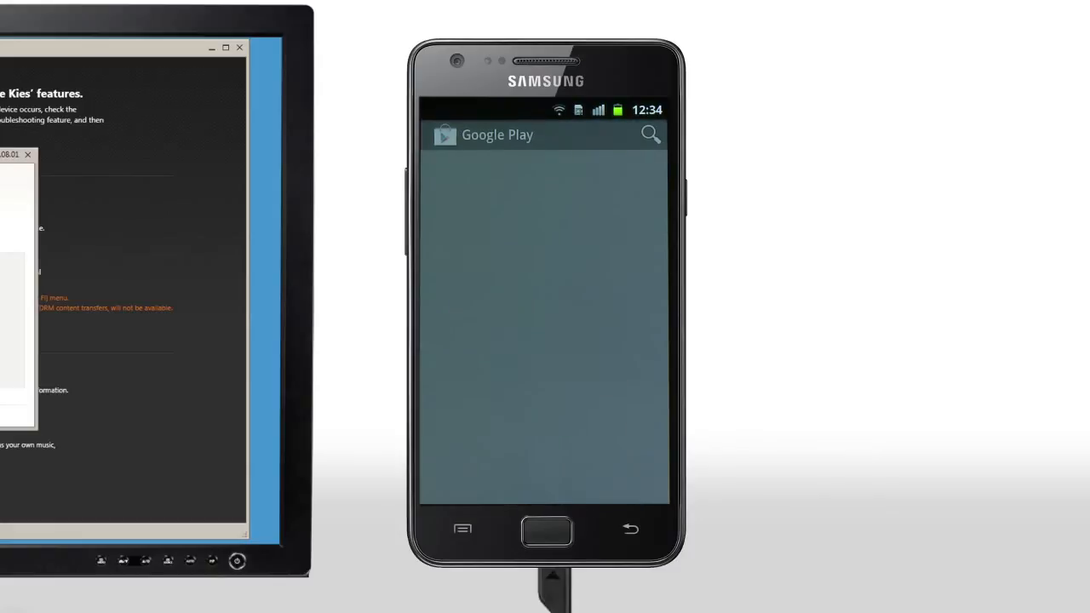